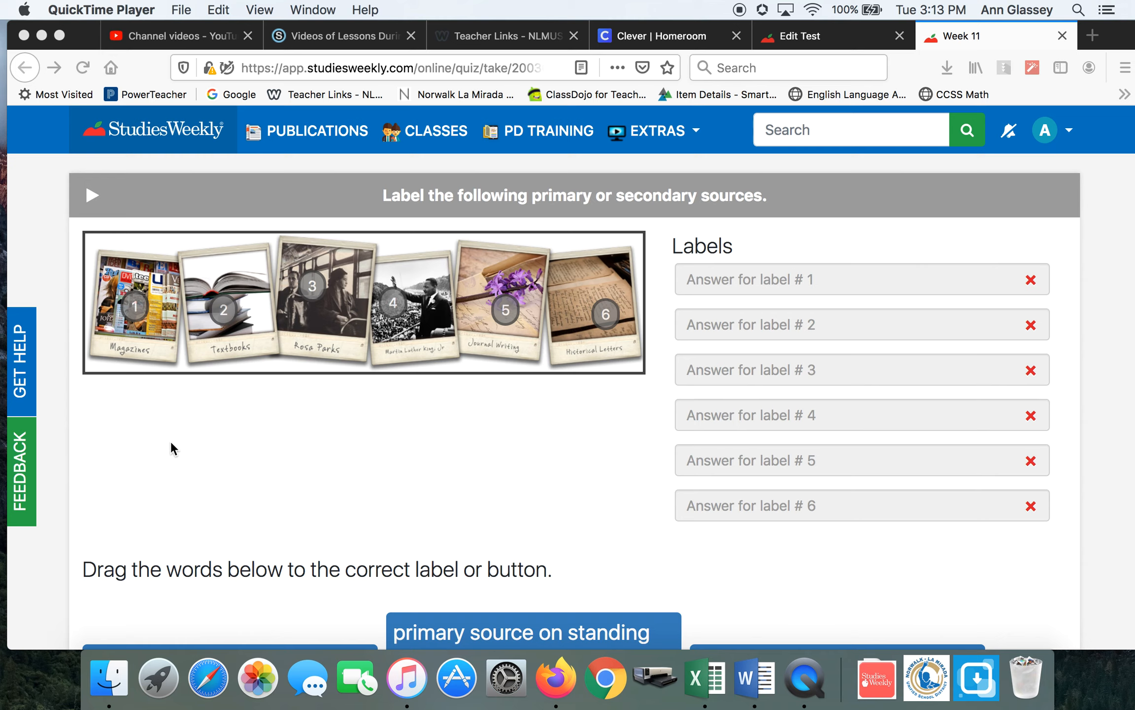
{"action": "mouse_move", "coordinate": [432, 211]}
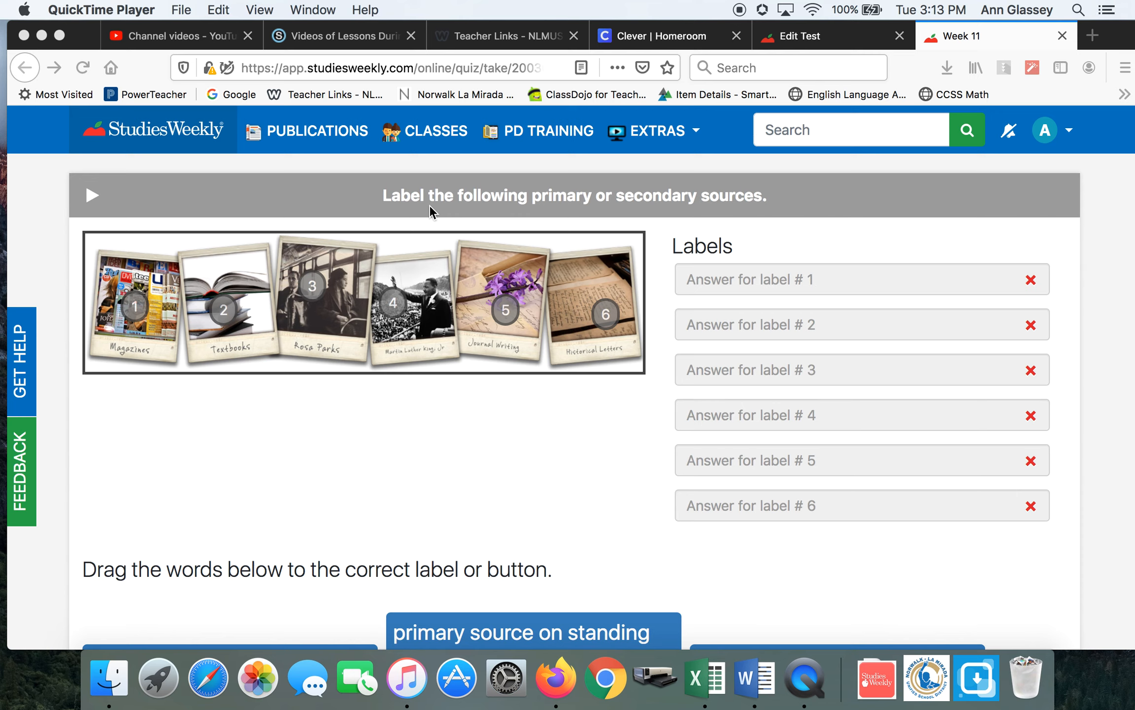
{"action": "mouse_move", "coordinate": [305, 322]}
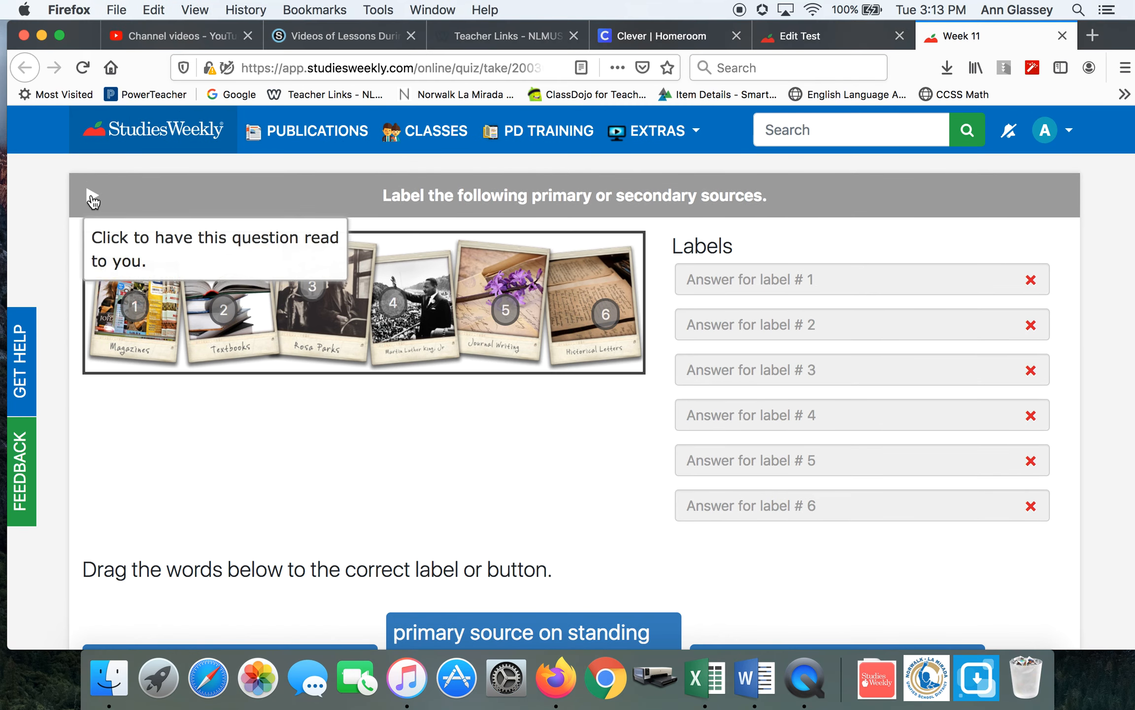
Start the read-aloud audio for the primary-or-secondary labeling question
{"action": "left_click", "coordinate": [91, 197]}
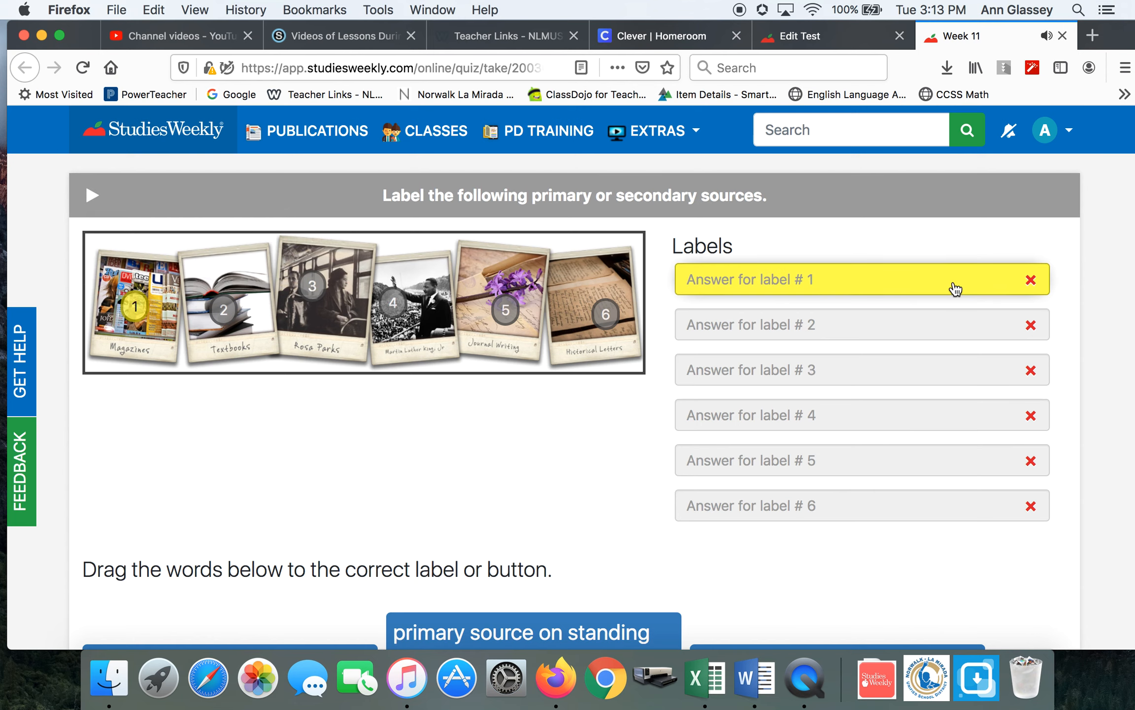
Scroll down to reveal the draggable answer phrases beneath the six source labels
{"action": "scroll", "scroll_direction": "down", "scroll_amount": 3}
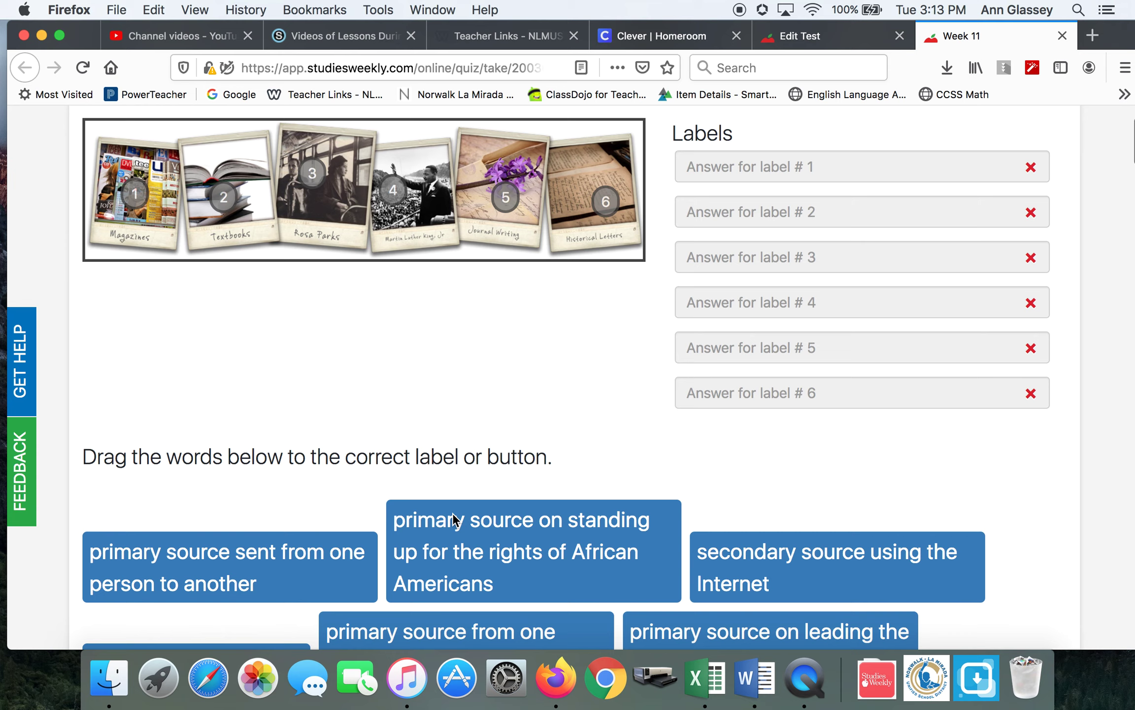
{"action": "mouse_move", "coordinate": [114, 212]}
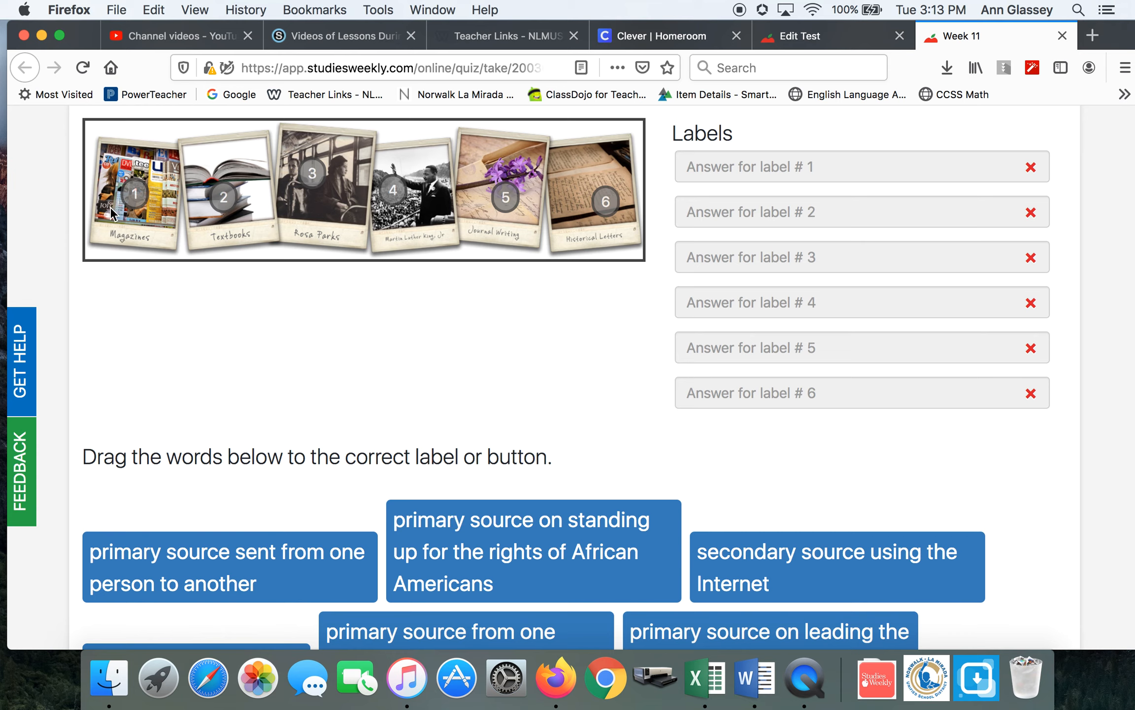
{"action": "mouse_move", "coordinate": [154, 222]}
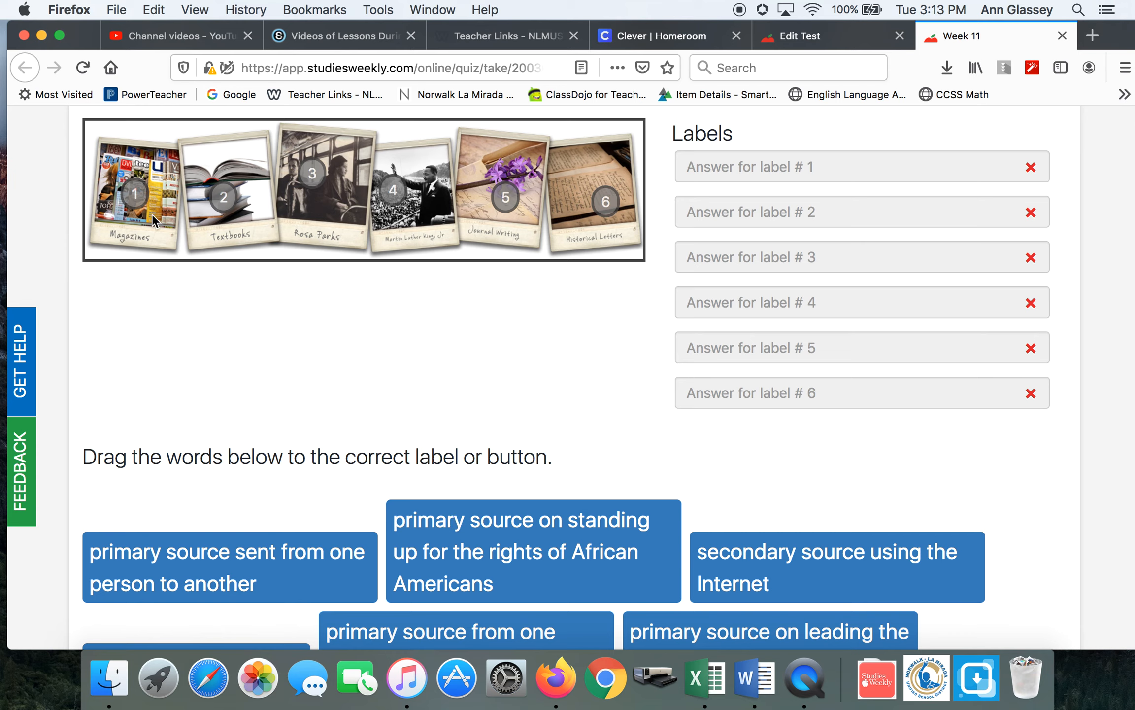
{"action": "mouse_move", "coordinate": [161, 582]}
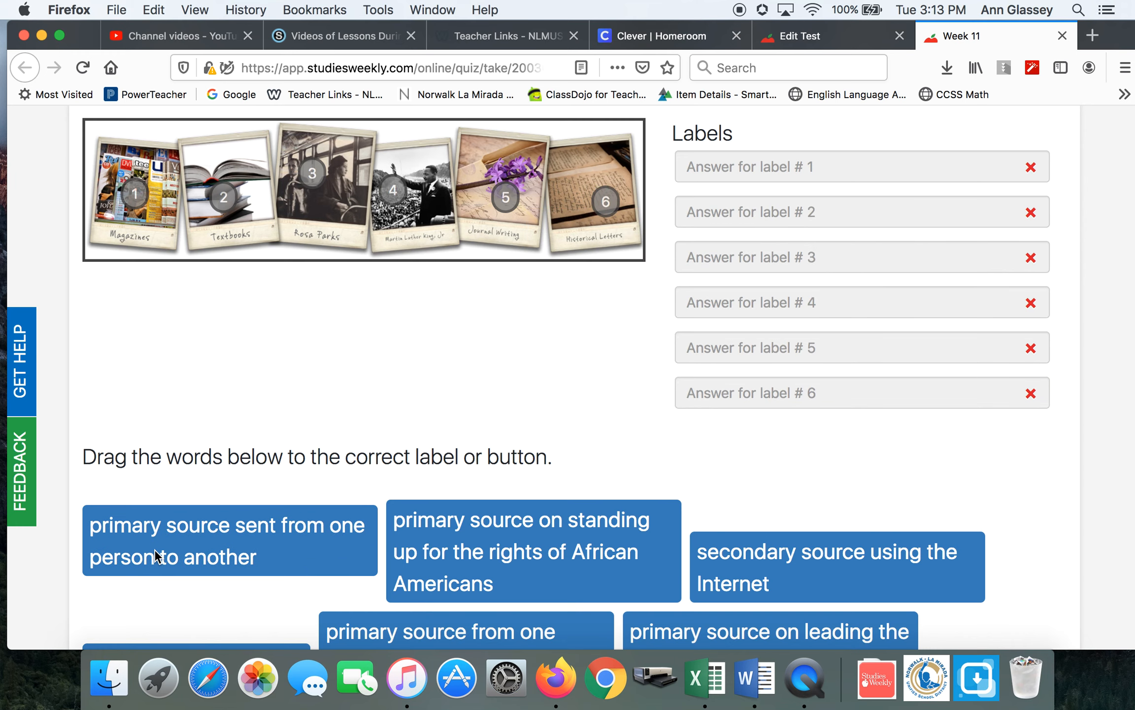
Scroll past the newspaper-page question down to the Dr. Brunell primary-source question
{"action": "scroll", "scroll_direction": "down", "scroll_amount": 3}
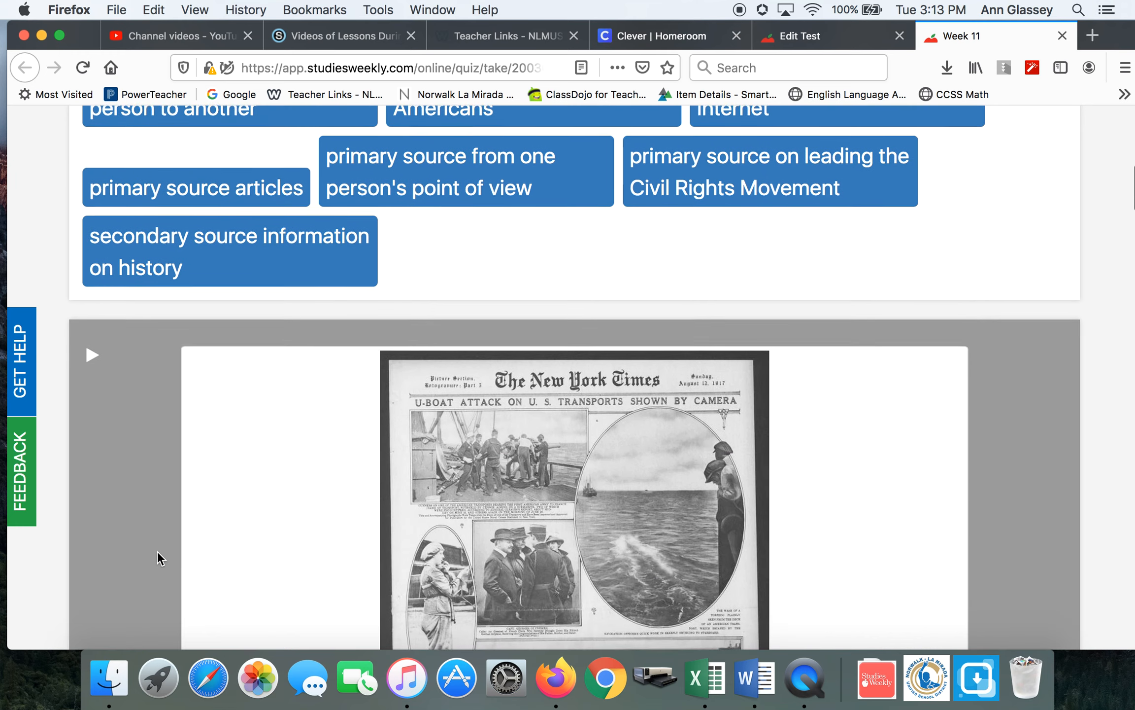
{"action": "scroll", "scroll_direction": "down", "scroll_amount": 3}
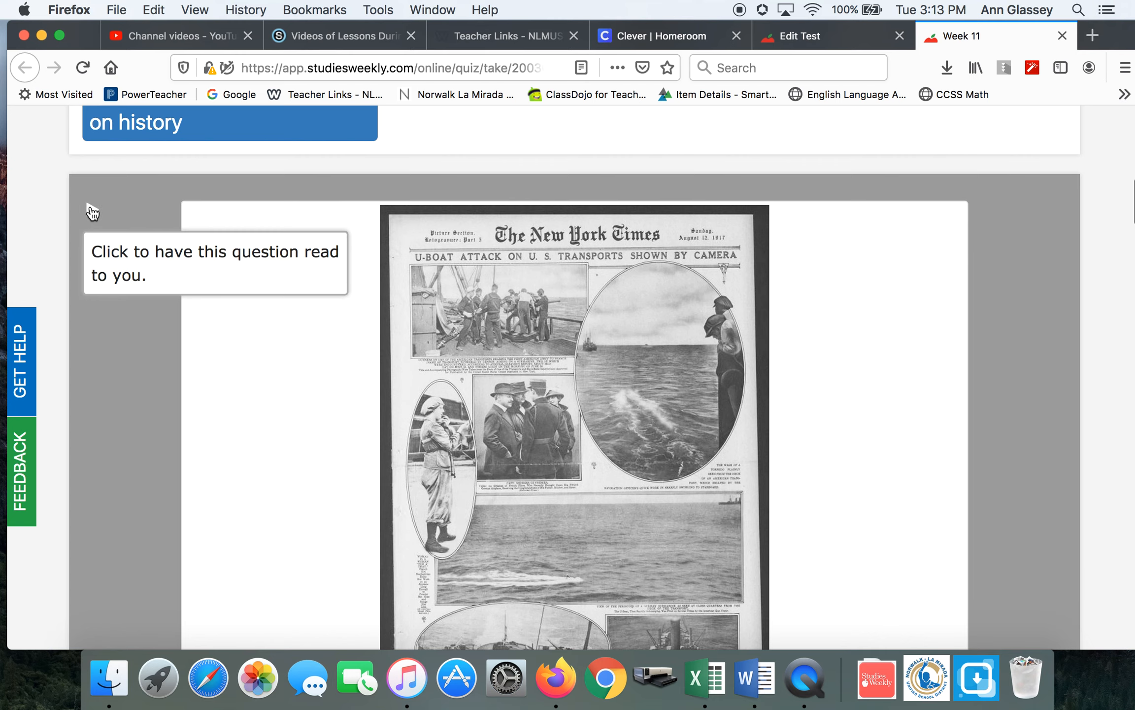
{"action": "scroll", "scroll_direction": "down", "scroll_amount": 3}
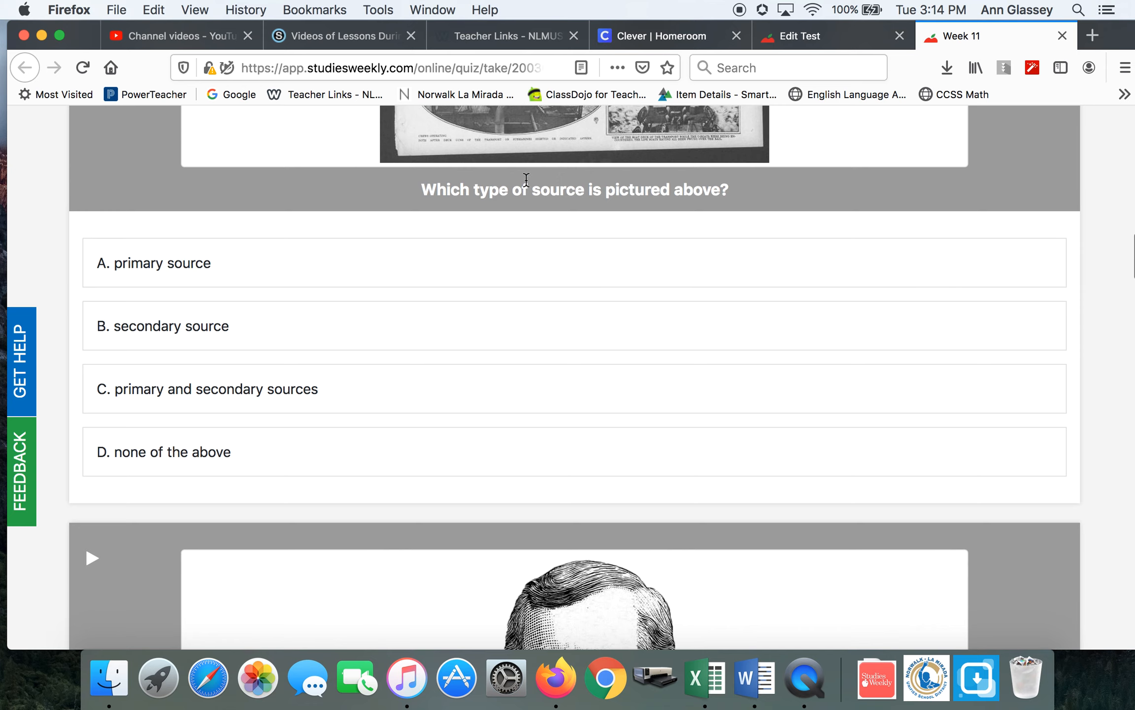
{"action": "mouse_move", "coordinate": [529, 354]}
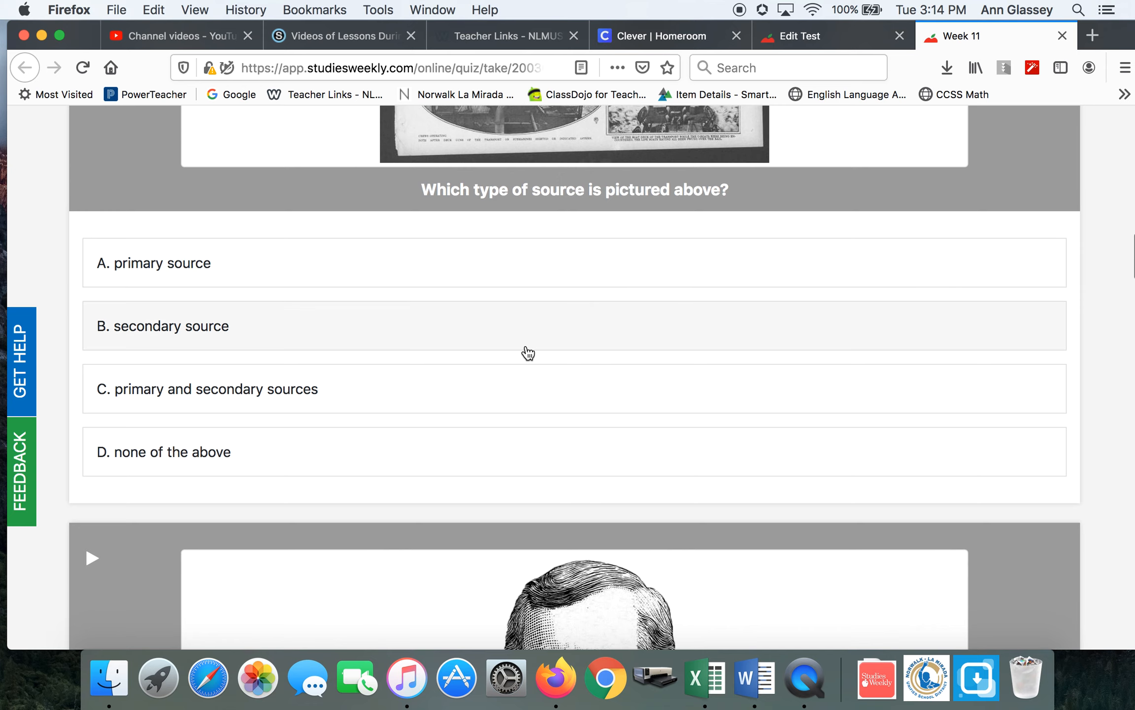
{"action": "scroll", "scroll_direction": "down", "scroll_amount": 3}
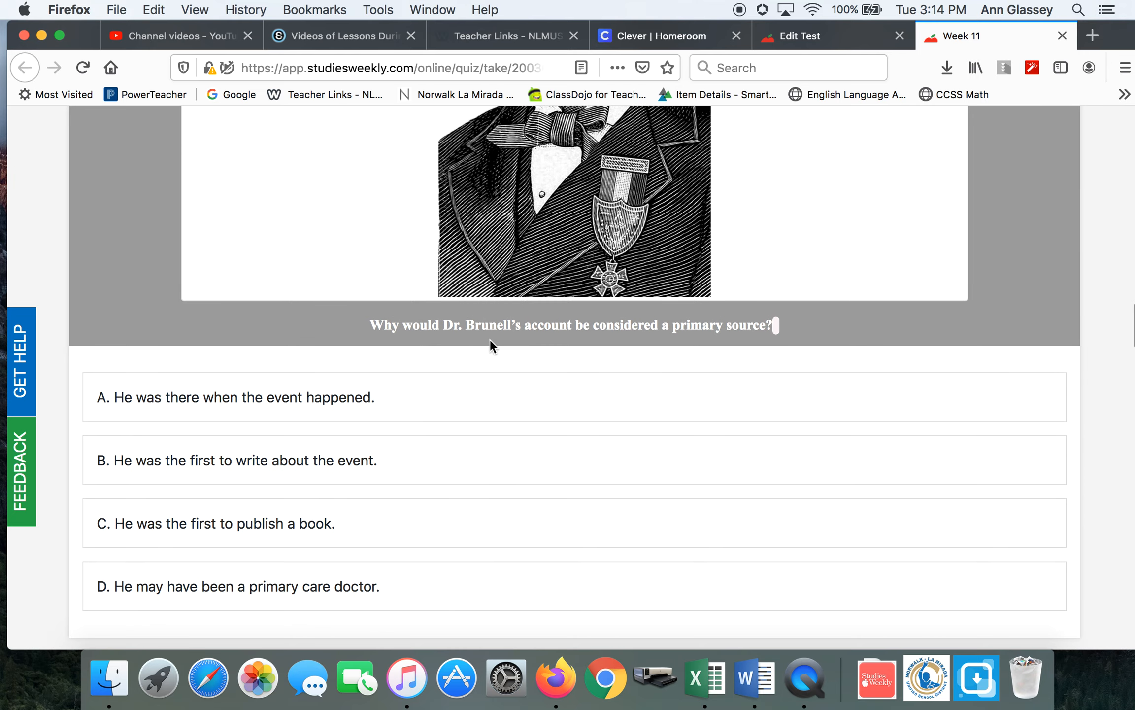
{"action": "mouse_move", "coordinate": [708, 345]}
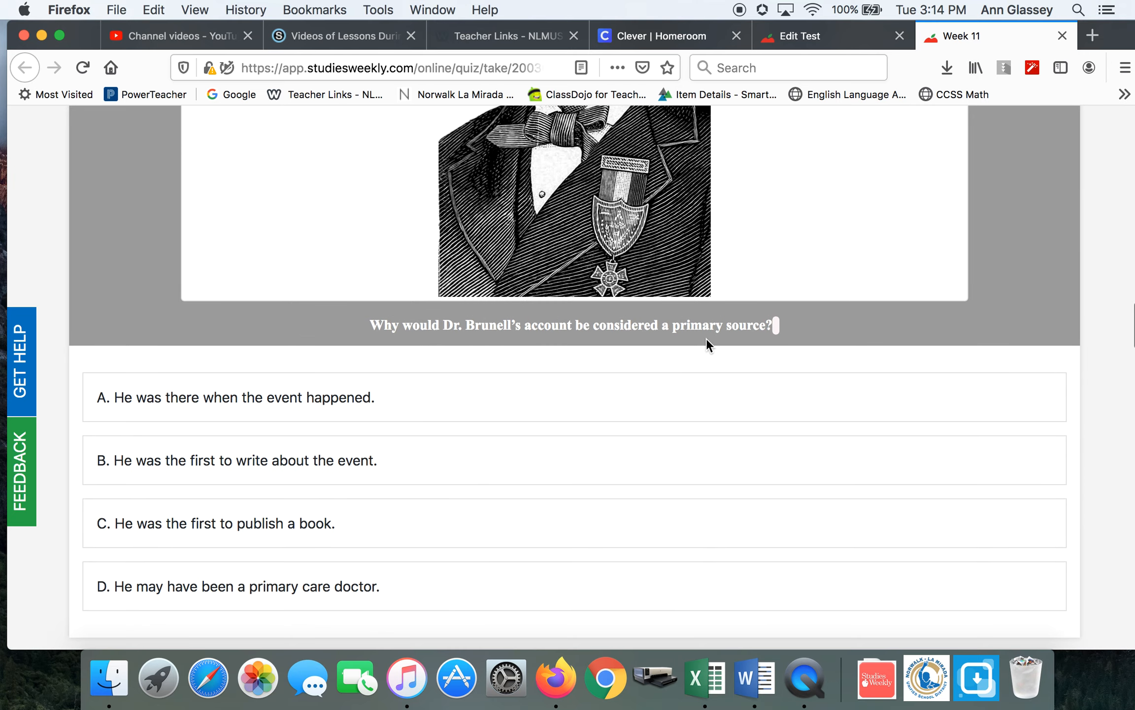
{"action": "mouse_move", "coordinate": [760, 348]}
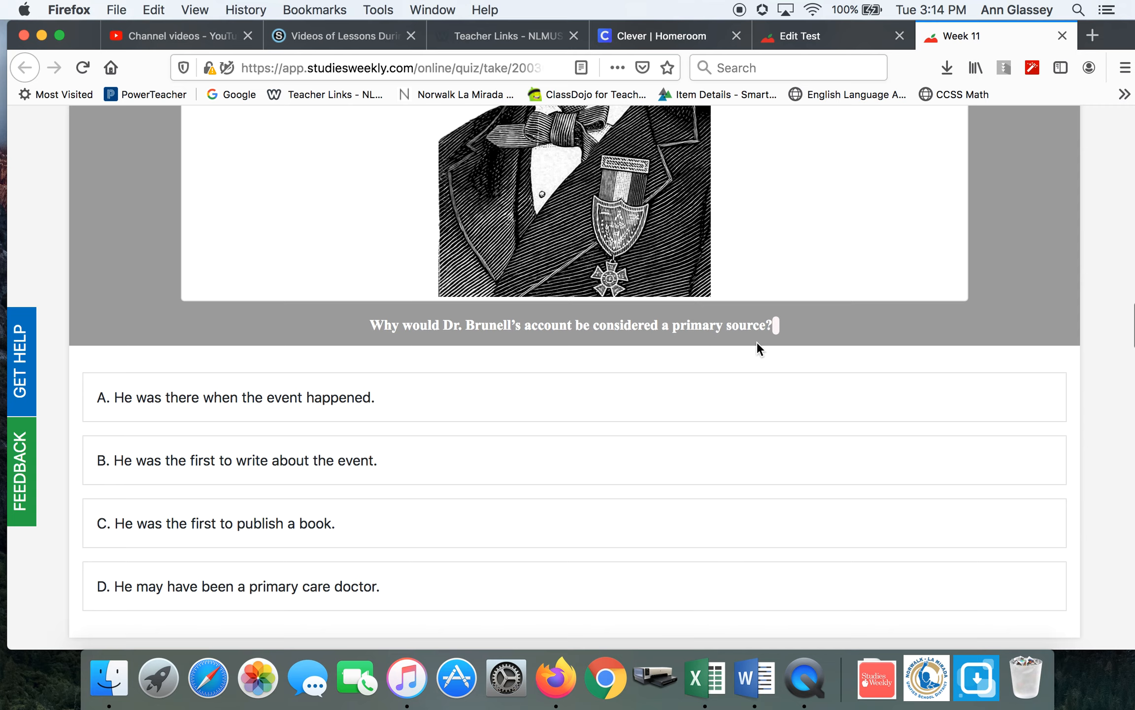
Scroll past the website question to 'Which type of source is pictured?' with the History Textbook
{"action": "scroll", "scroll_direction": "down", "scroll_amount": 3}
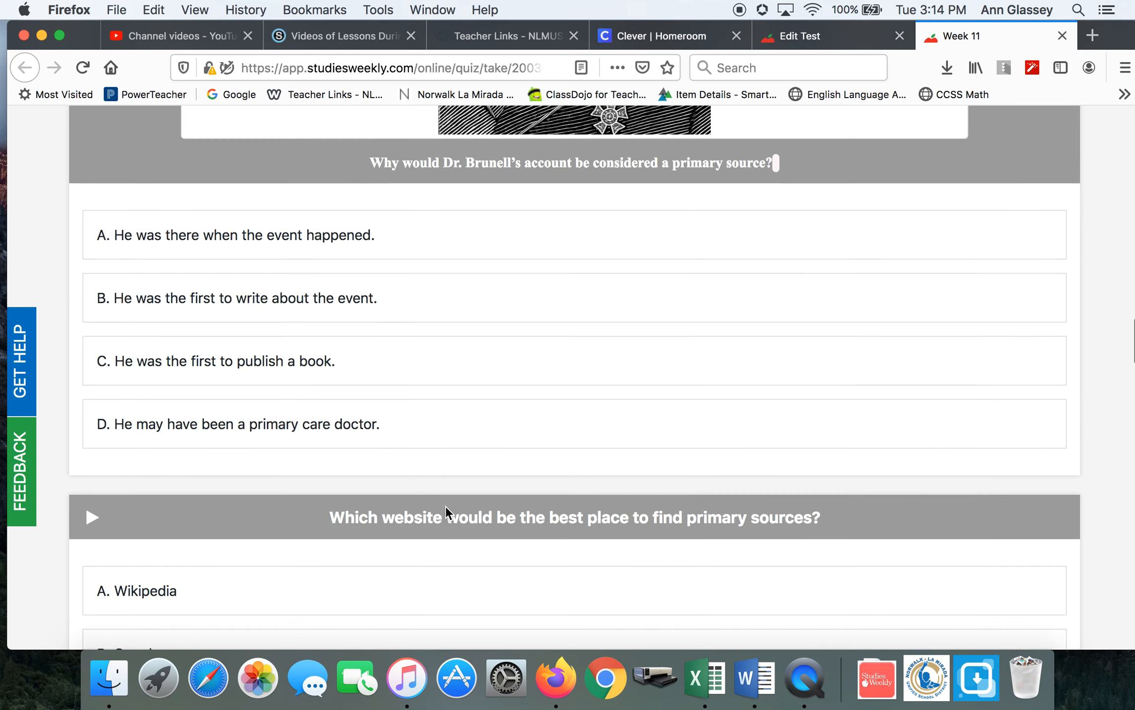
{"action": "scroll", "scroll_direction": "down", "scroll_amount": 3}
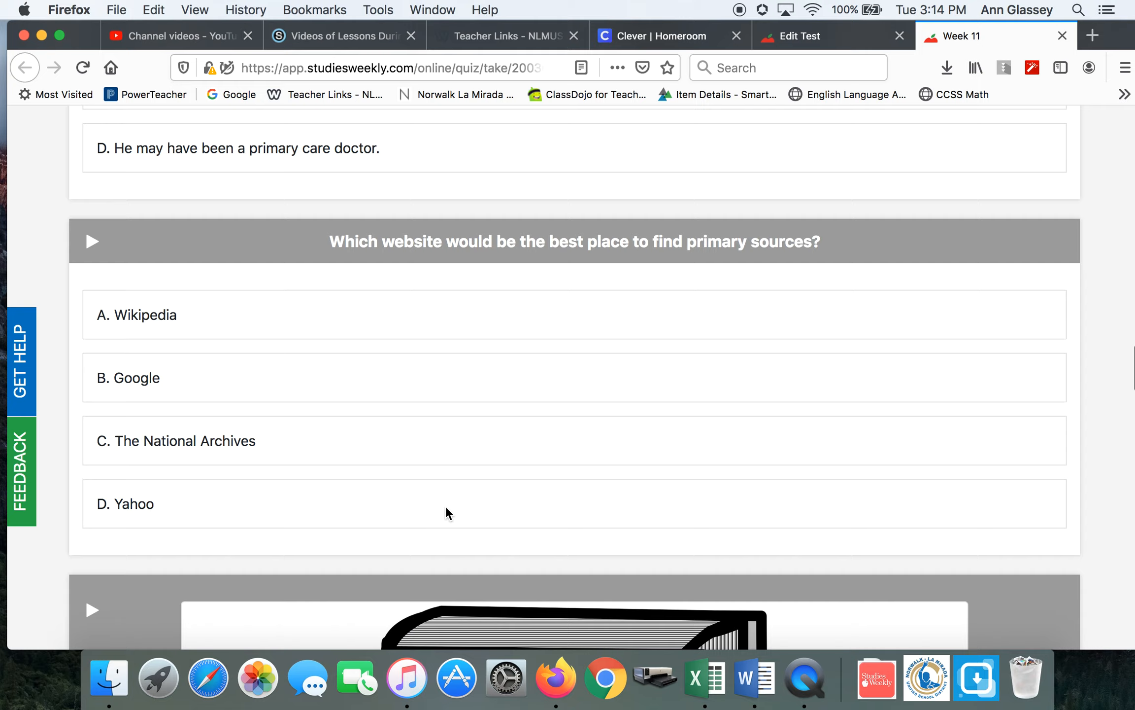
{"action": "scroll", "scroll_direction": "down", "scroll_amount": 3}
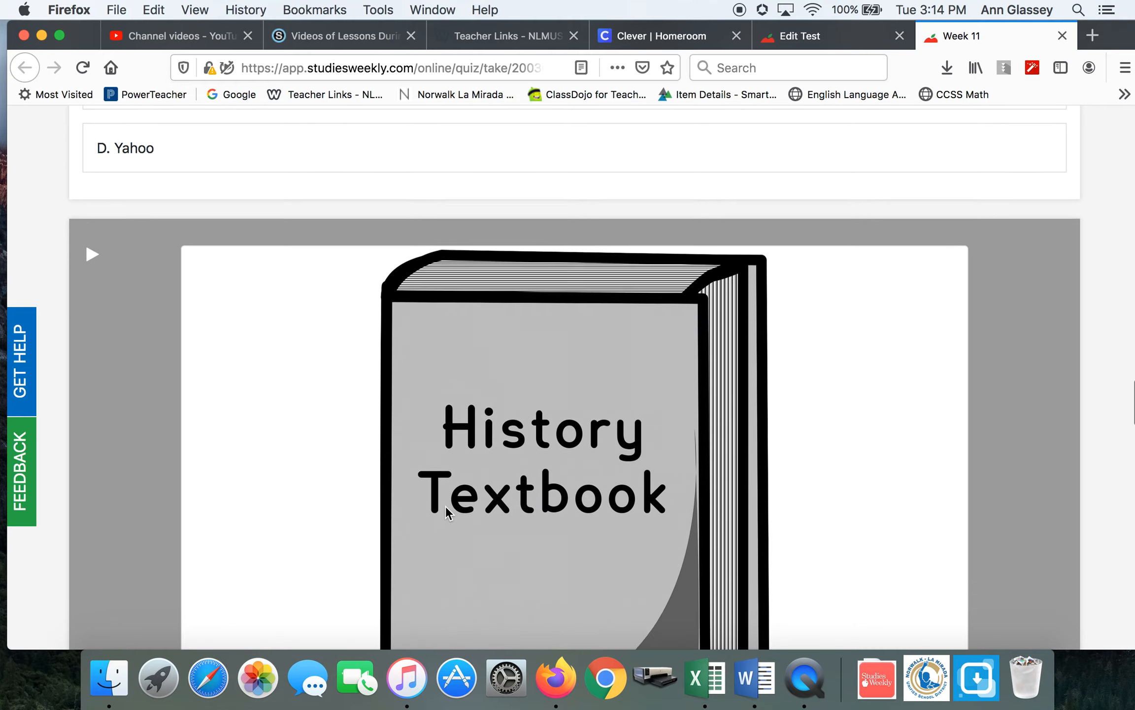
{"action": "scroll", "scroll_direction": "up", "scroll_amount": 3}
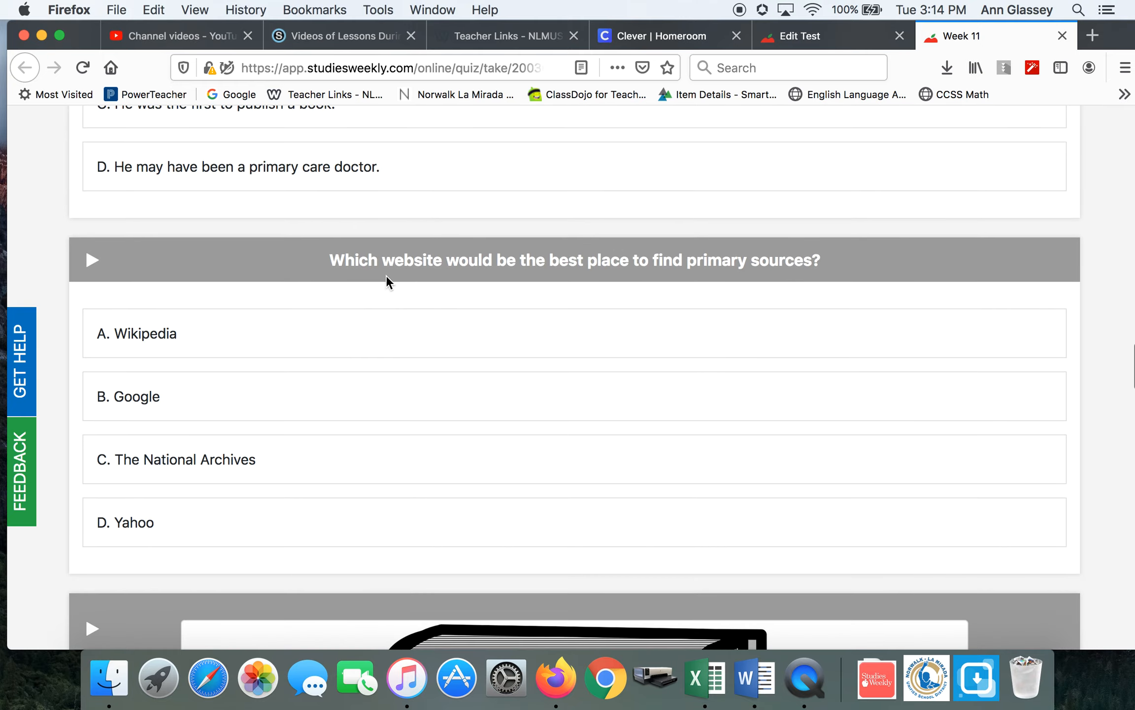
{"action": "scroll", "scroll_direction": "down", "scroll_amount": 3}
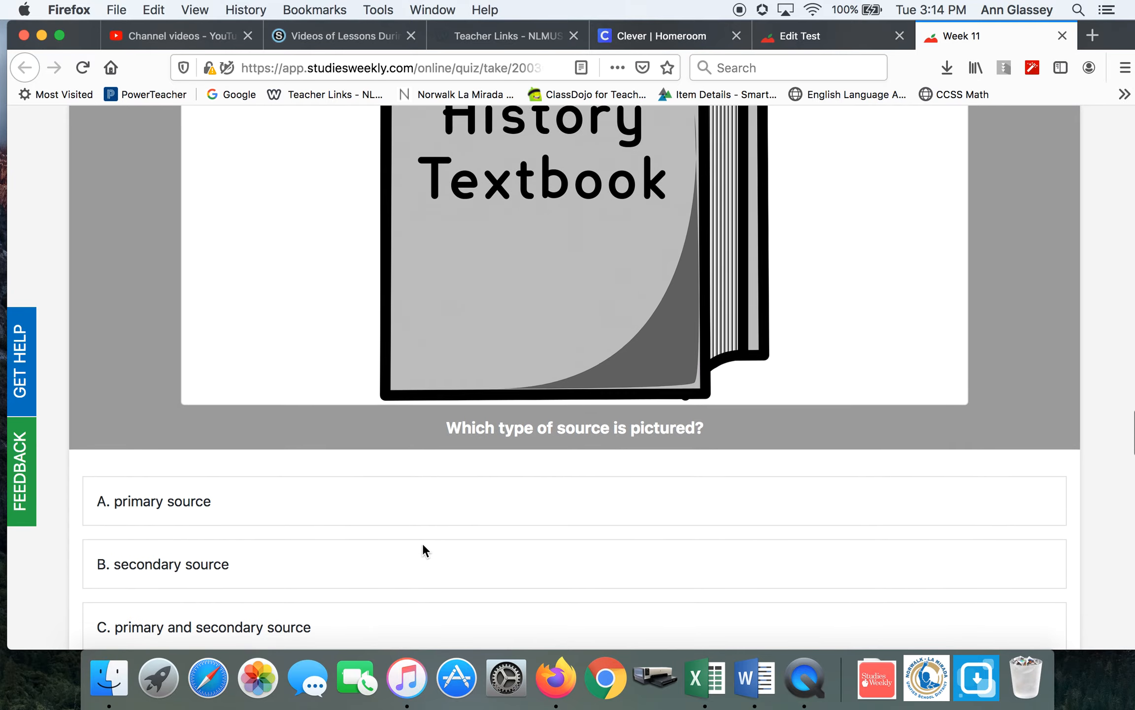
{"action": "scroll", "scroll_direction": "down", "scroll_amount": 3}
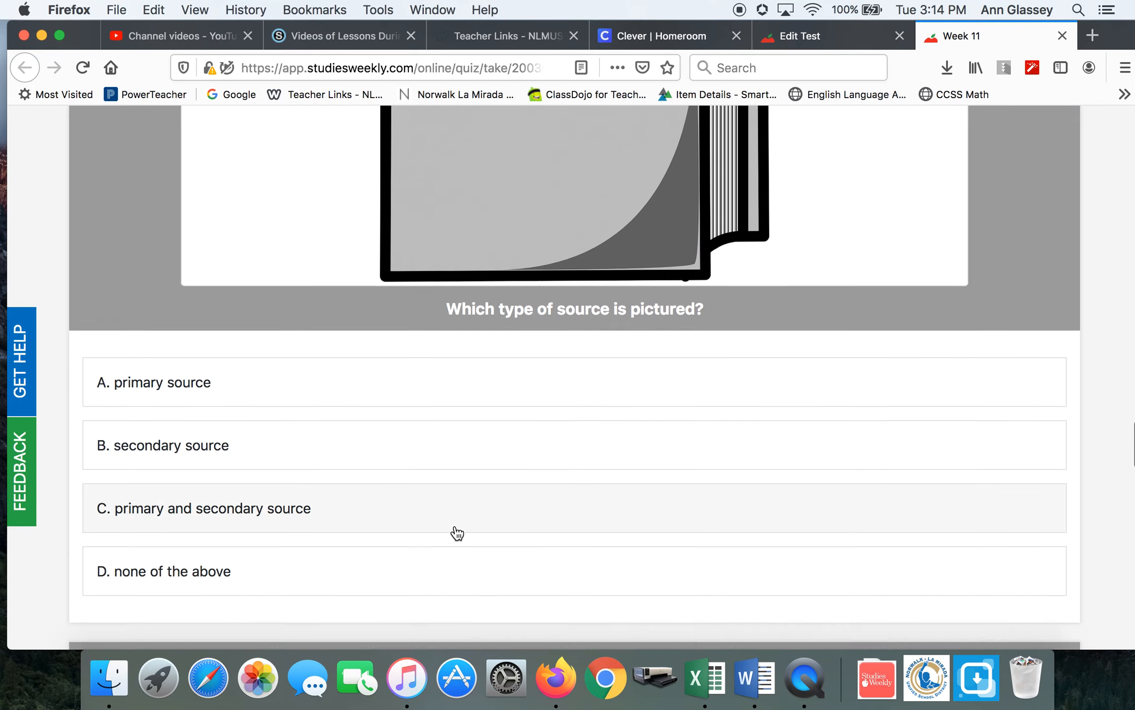
{"action": "scroll", "scroll_direction": "down", "scroll_amount": 3}
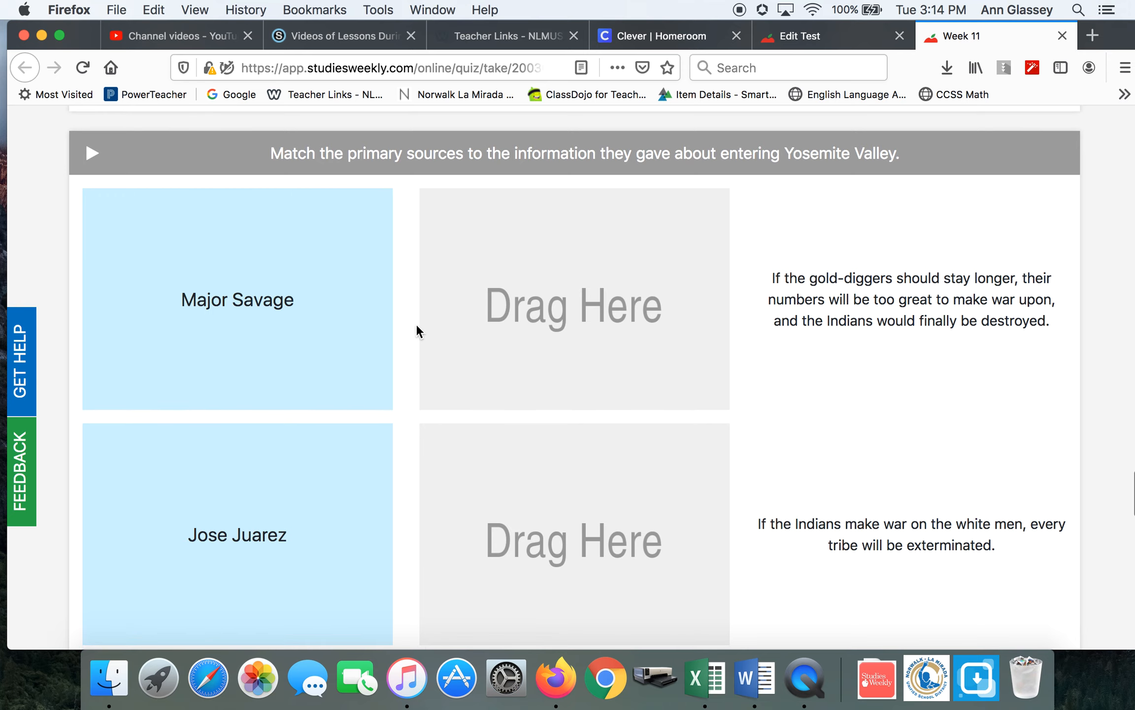
{"action": "mouse_move", "coordinate": [944, 322]}
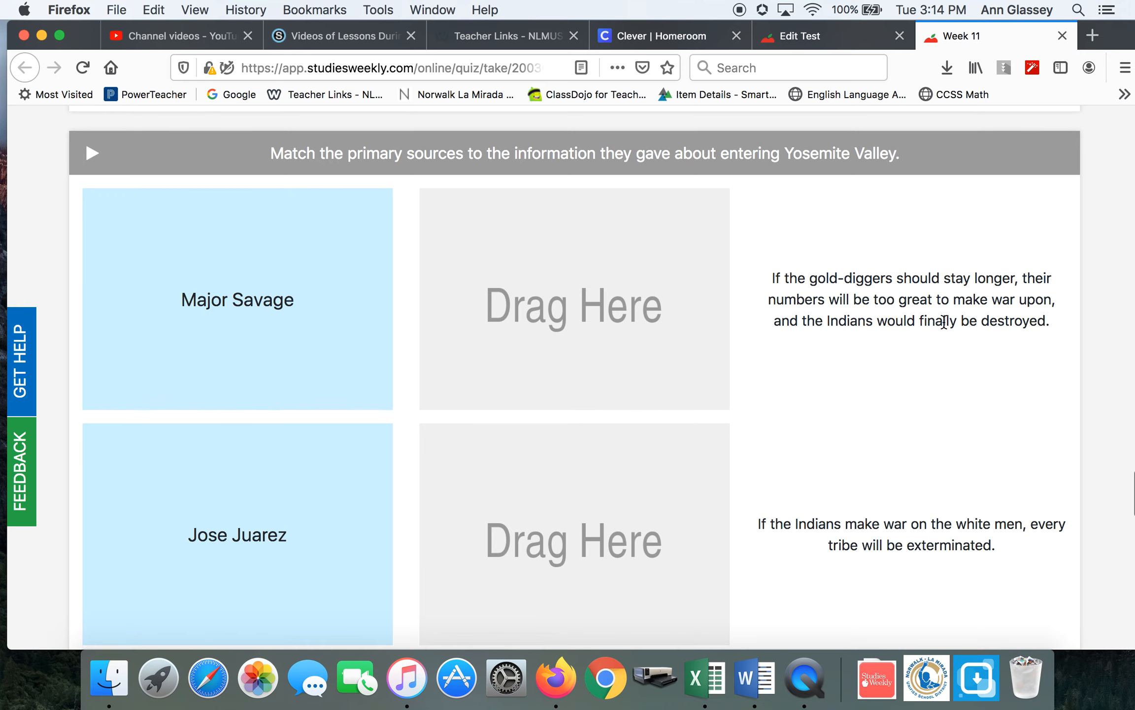
Scroll through the matching question showing Major Savage, Jose Juarez and Dr. Bunnell rows
{"action": "scroll", "scroll_direction": "down", "scroll_amount": 3}
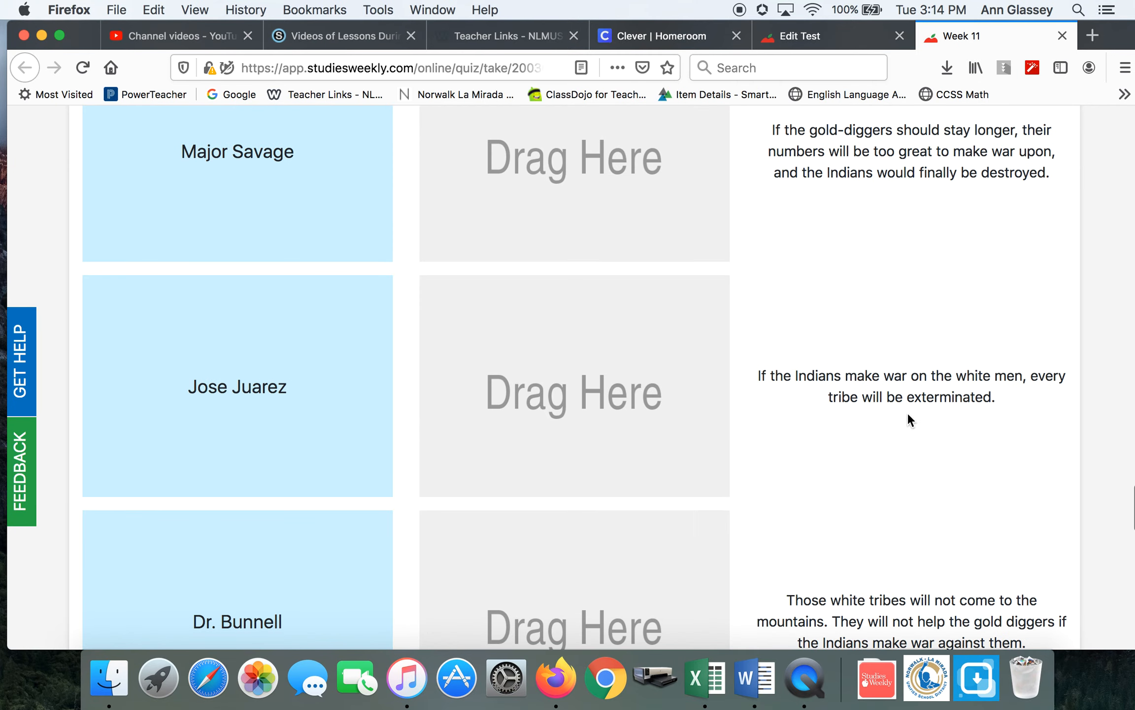
{"action": "scroll", "scroll_direction": "down", "scroll_amount": 3}
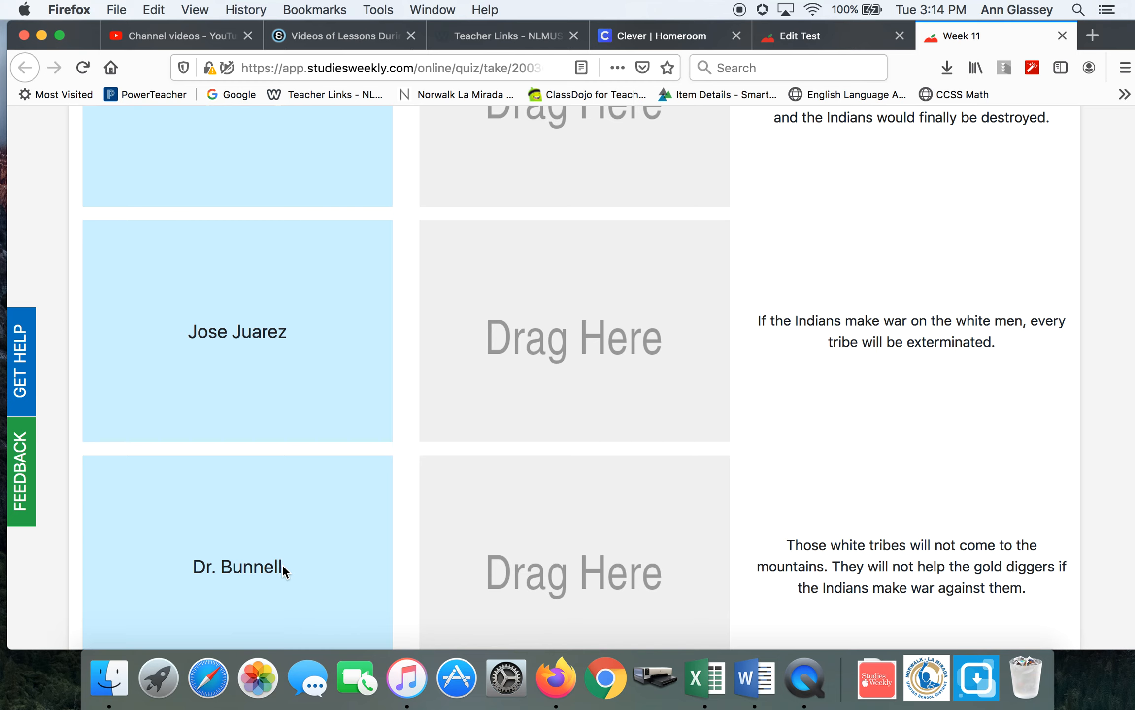
{"action": "scroll", "scroll_direction": "down", "scroll_amount": 3}
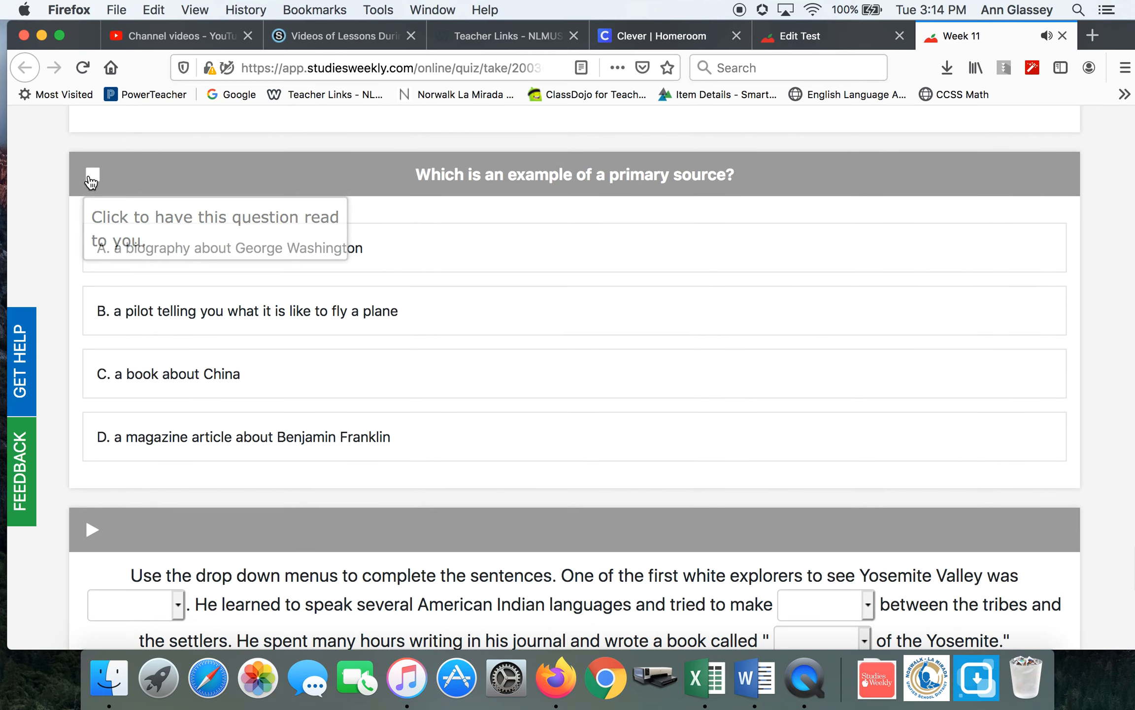
{"action": "mouse_move", "coordinate": [251, 294]}
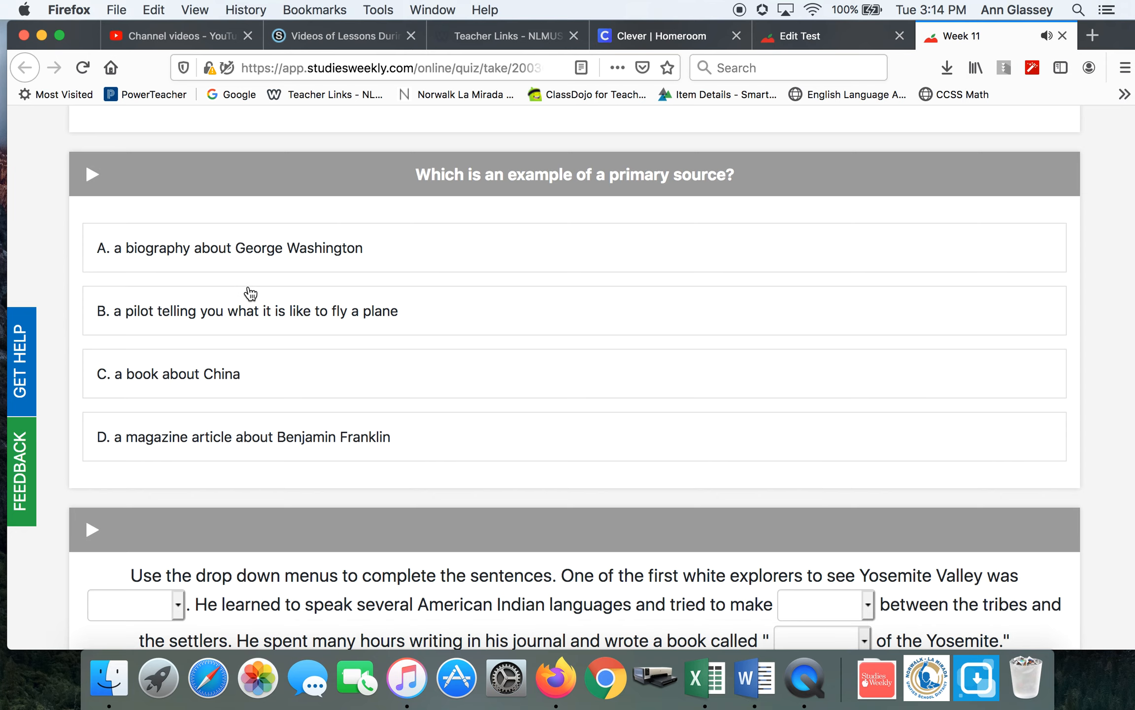
{"action": "mouse_move", "coordinate": [406, 389]}
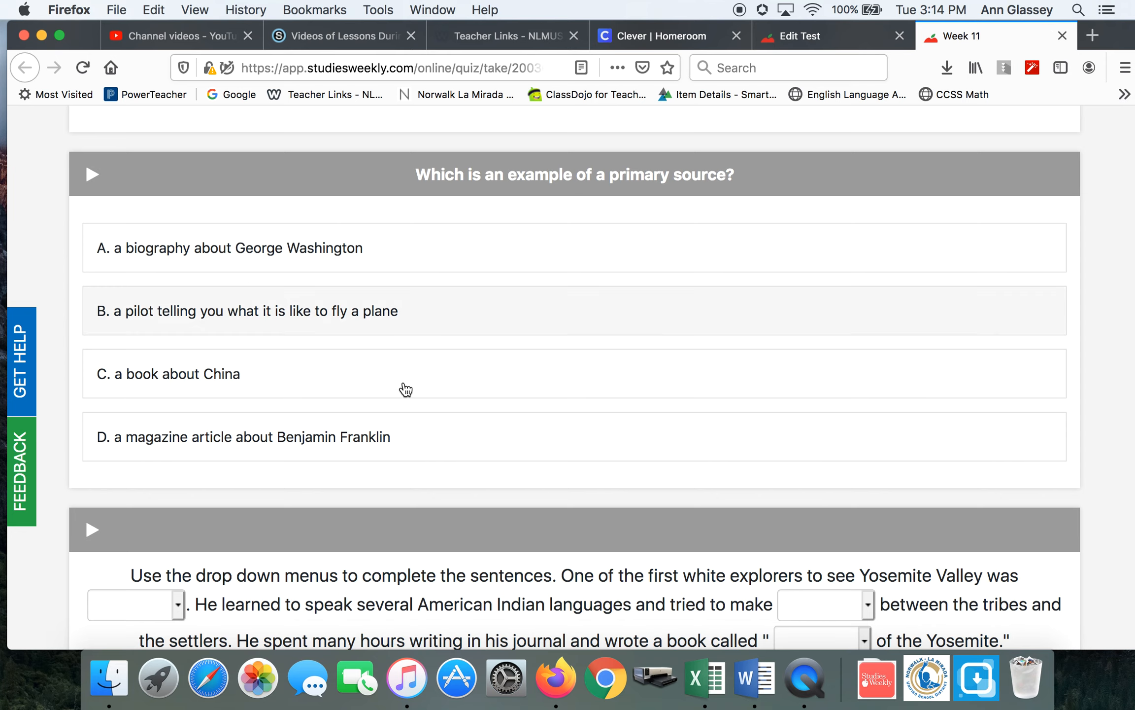
Scroll down to the Yosemite explorer drop-down sentence completion question
{"action": "scroll", "scroll_direction": "down", "scroll_amount": 3}
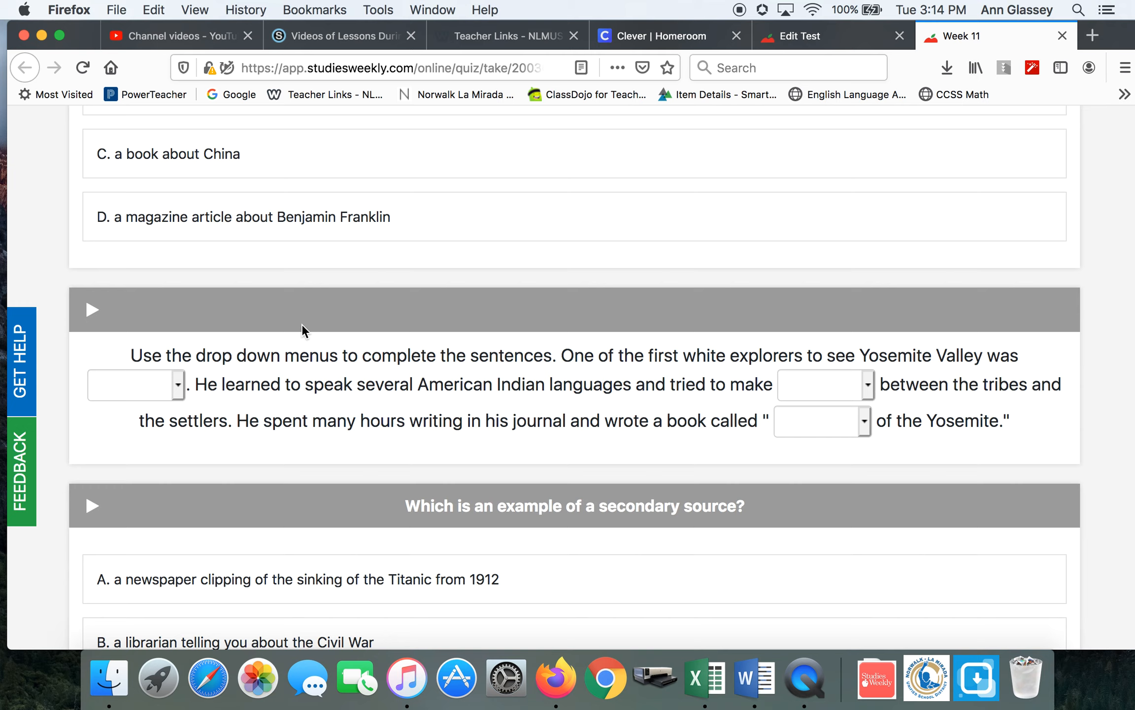
Preview the explorer name choices in the first blank, then dismiss them unanswered
{"action": "left_click", "coordinate": [135, 385]}
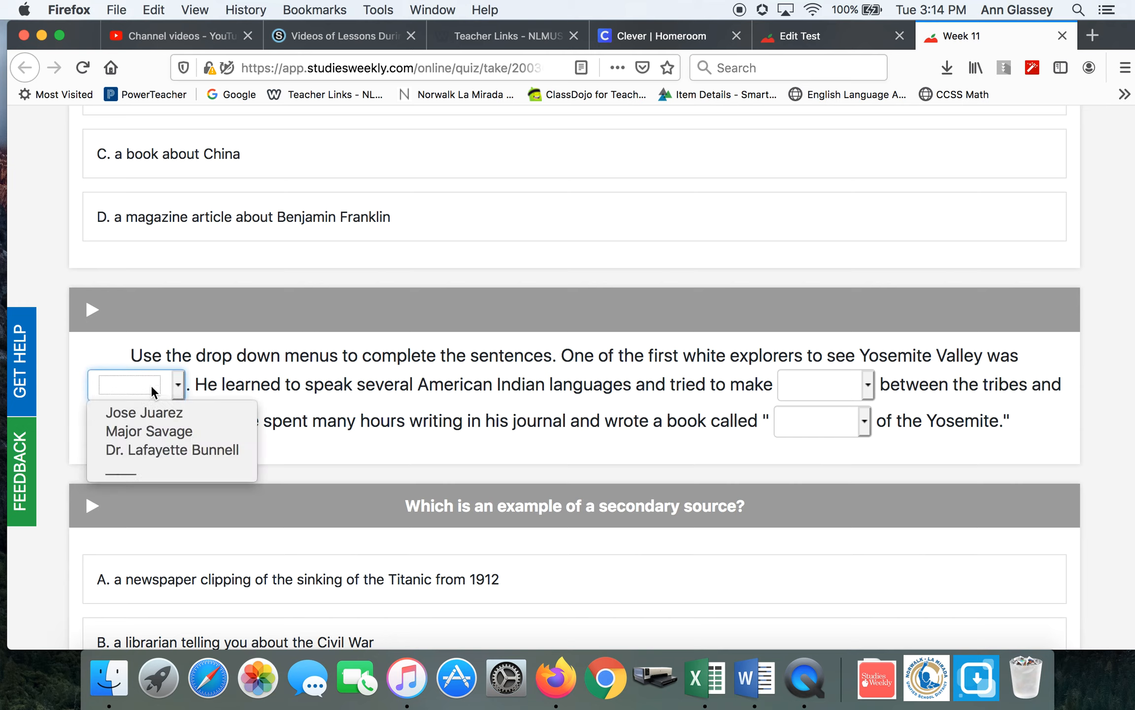
{"action": "left_click", "coordinate": [866, 384]}
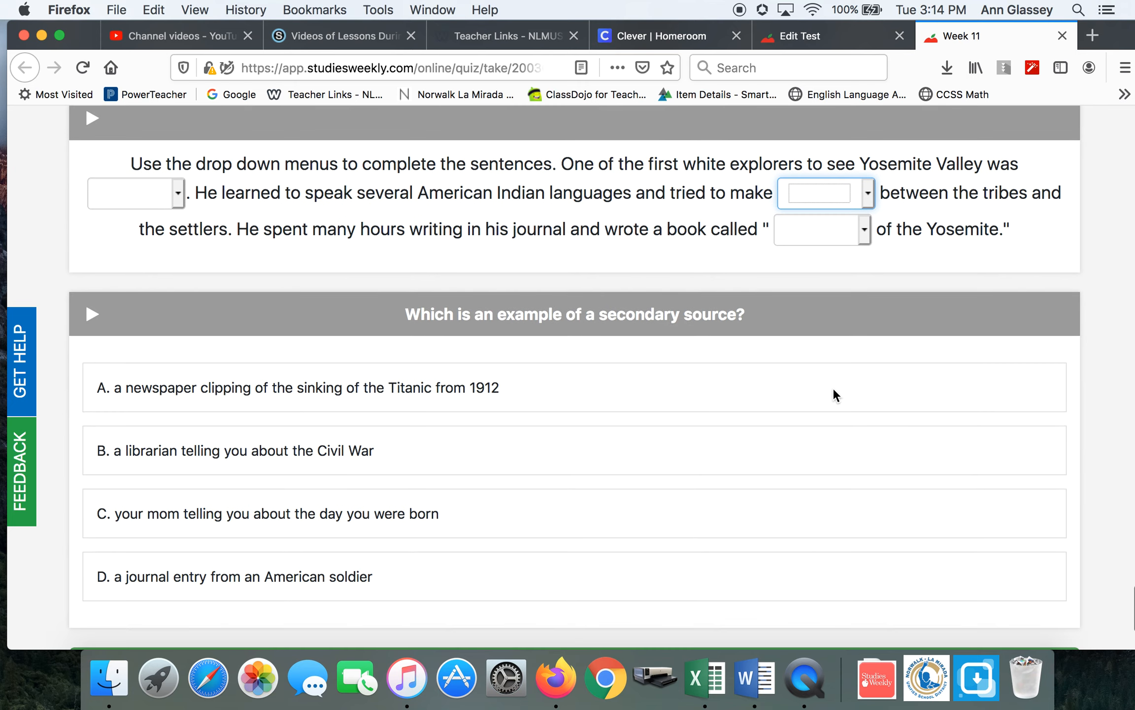
Scroll on to the question labelling six pictures as primary or secondary sources
{"action": "scroll", "scroll_direction": "down", "scroll_amount": 3}
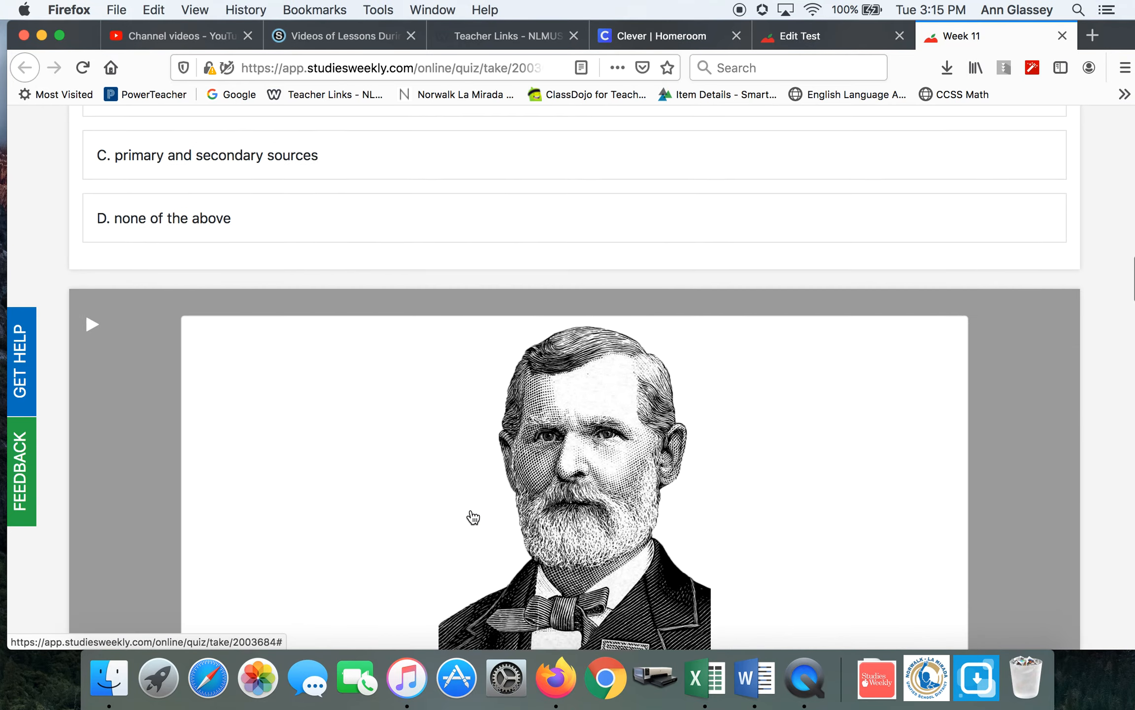
{"action": "scroll", "scroll_direction": "down", "scroll_amount": 3}
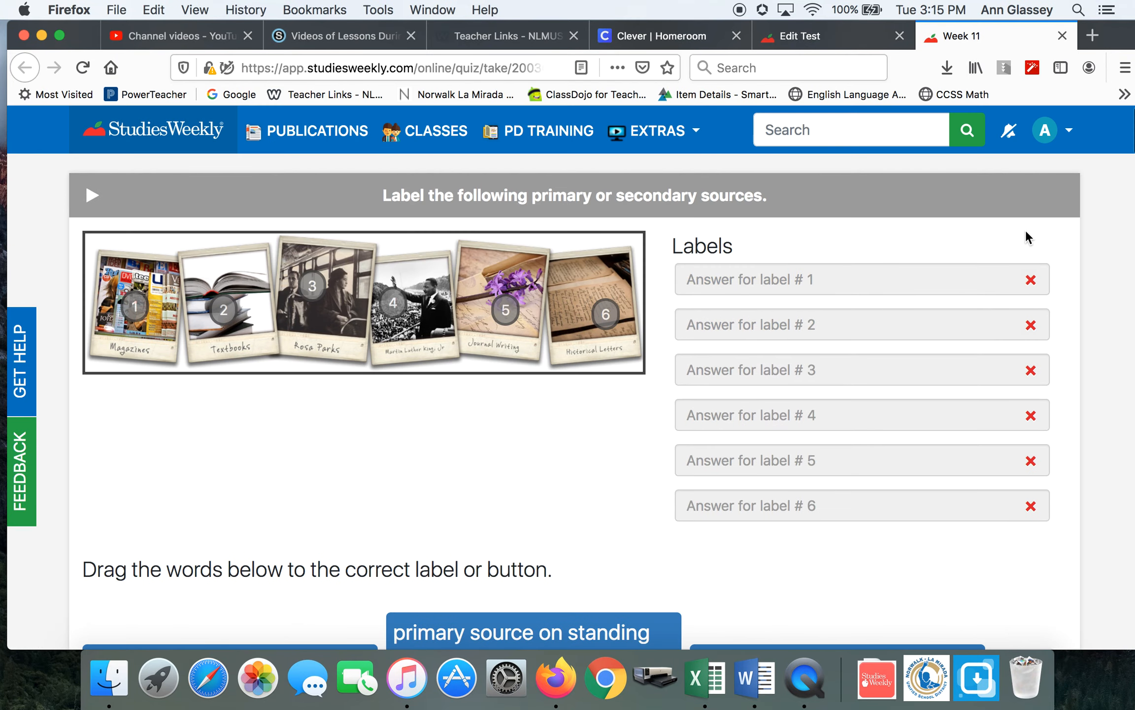